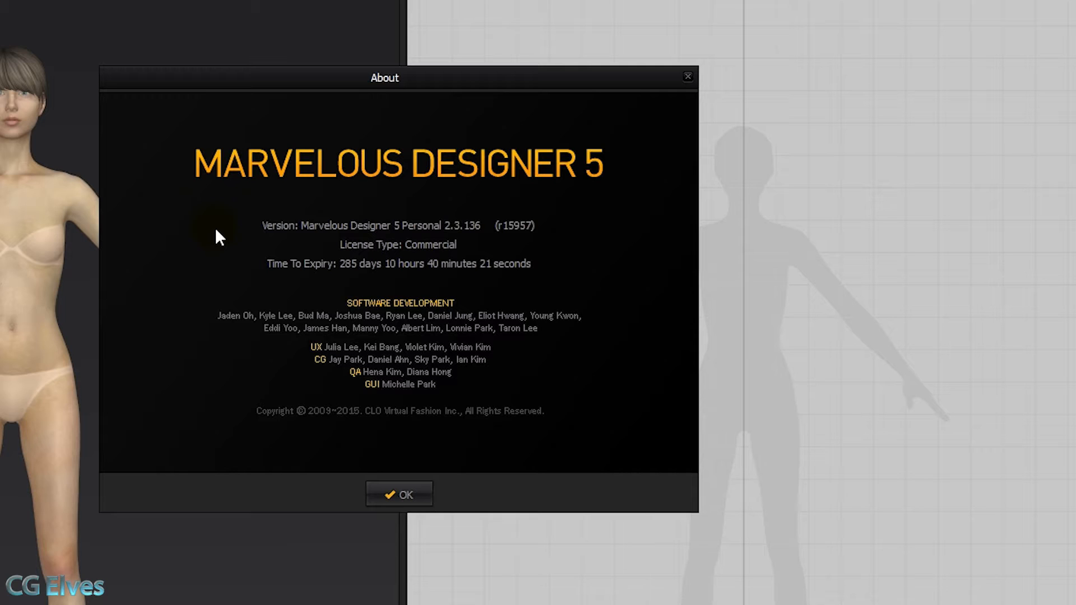
Dismiss the About dialog to return to the avatar and empty pattern area
left_click(398, 494)
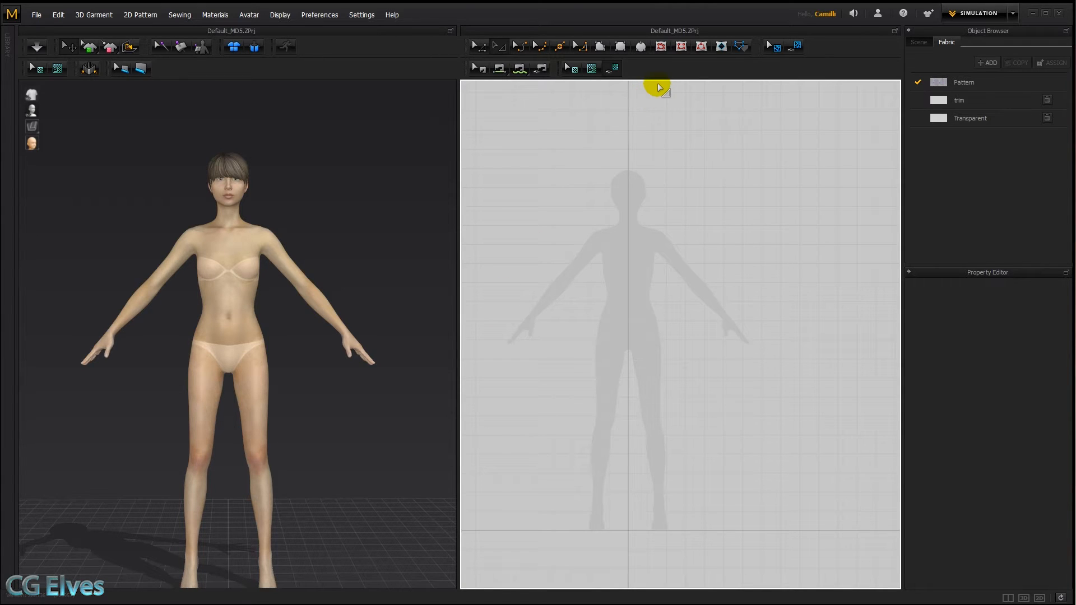
mouse_move(581, 212)
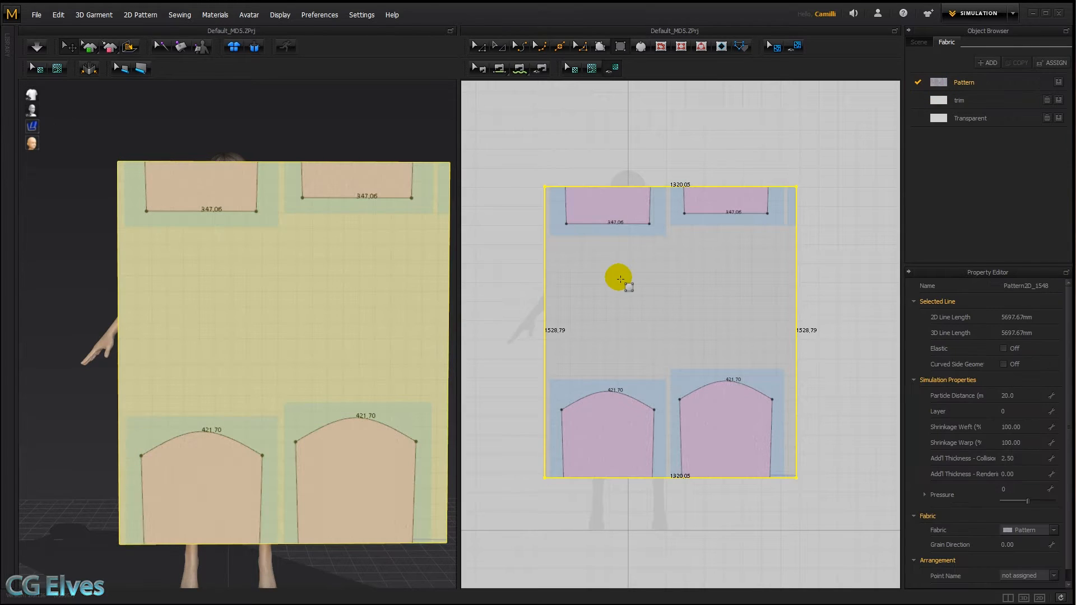
mouse_move(639, 343)
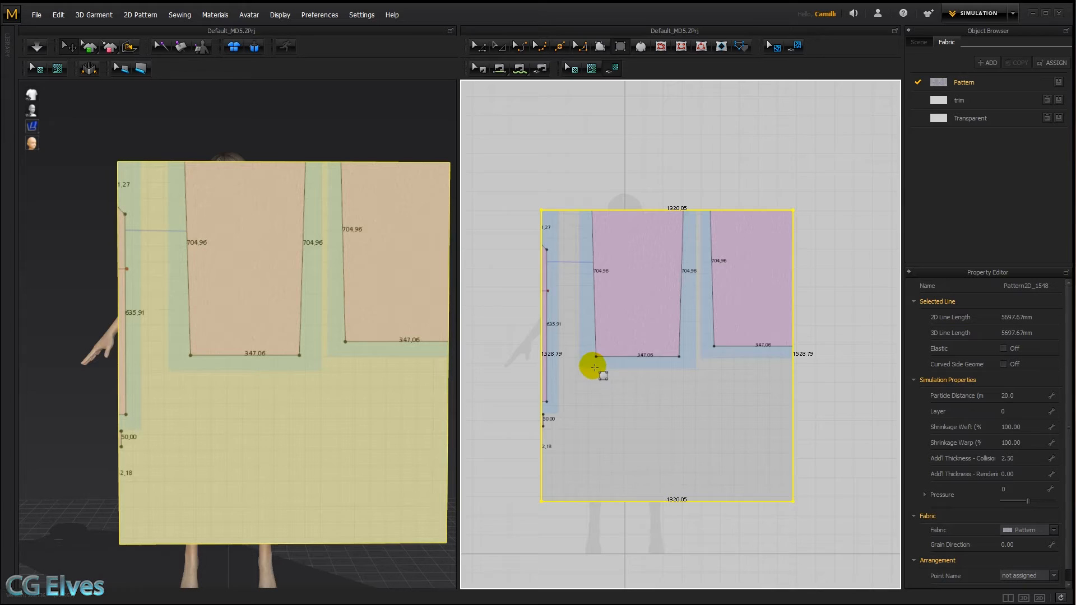
Draw a 347 × 500 mm rectangle on the sheet and assign it Transparent fabric
left_click(593, 373)
type("347")
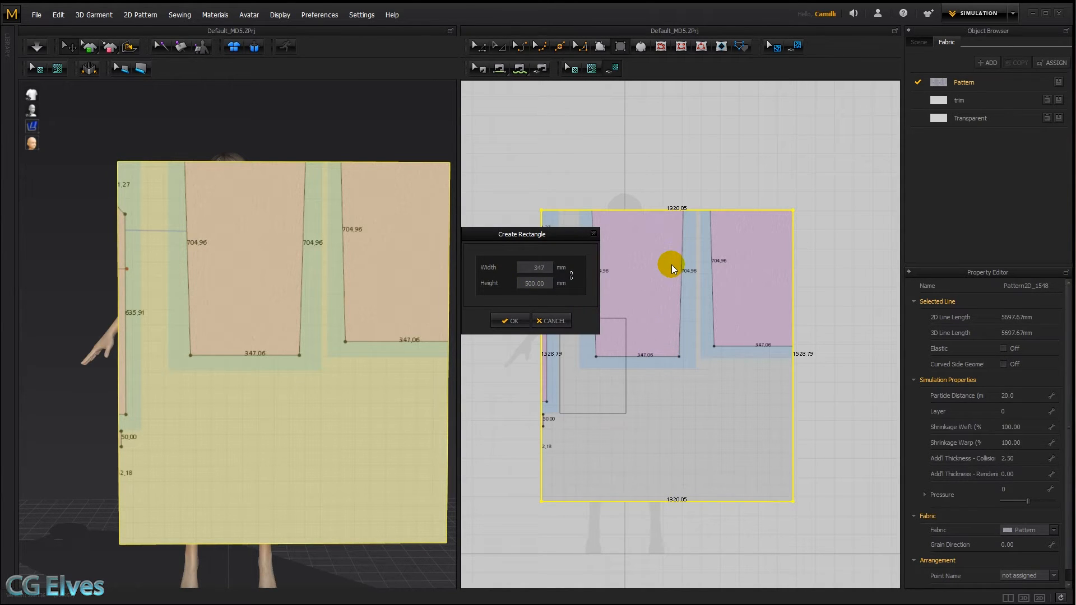
left_click(510, 320)
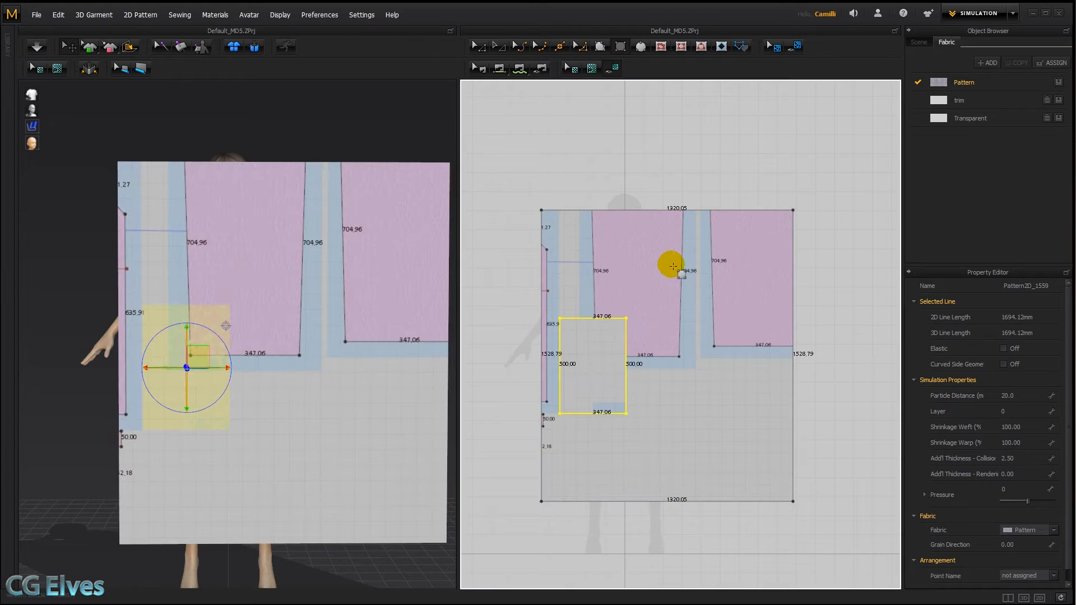
left_click(970, 118)
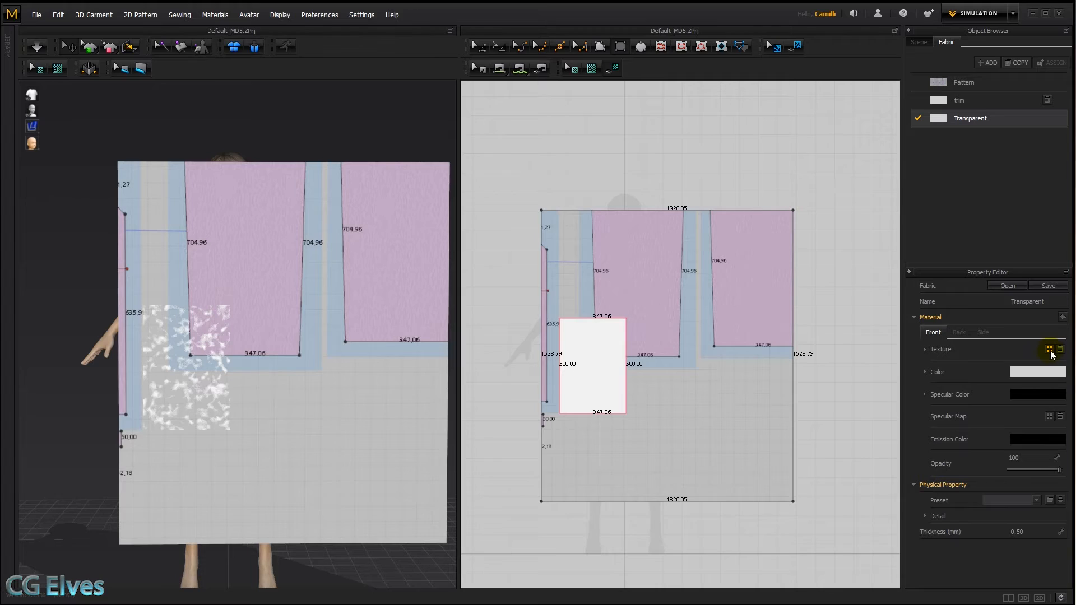
Load transparent-png as the Transparent fabric's texture
left_click(1033, 350)
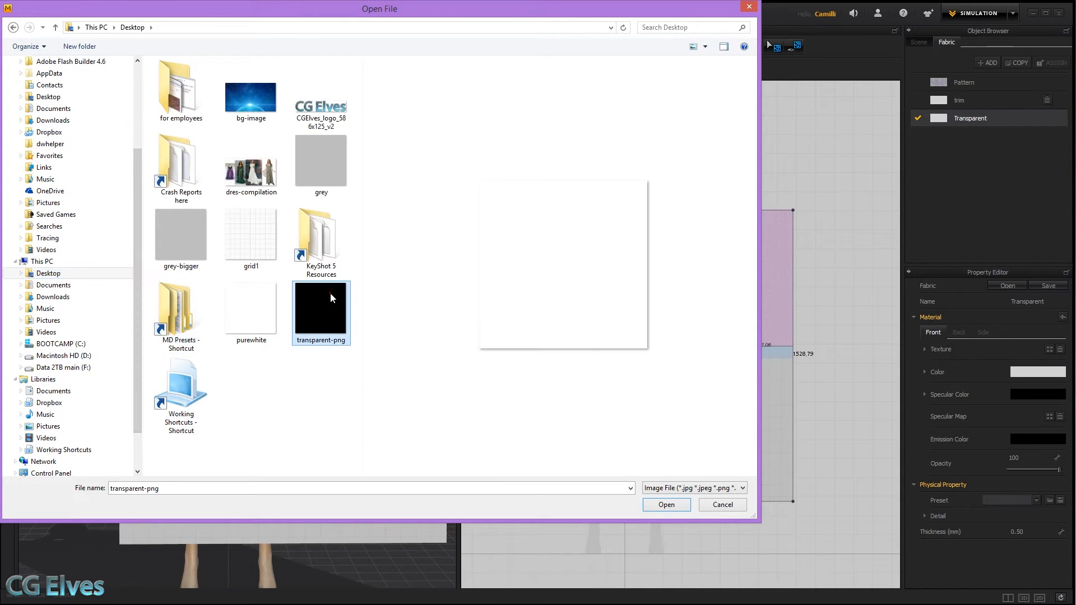
left_click(666, 505)
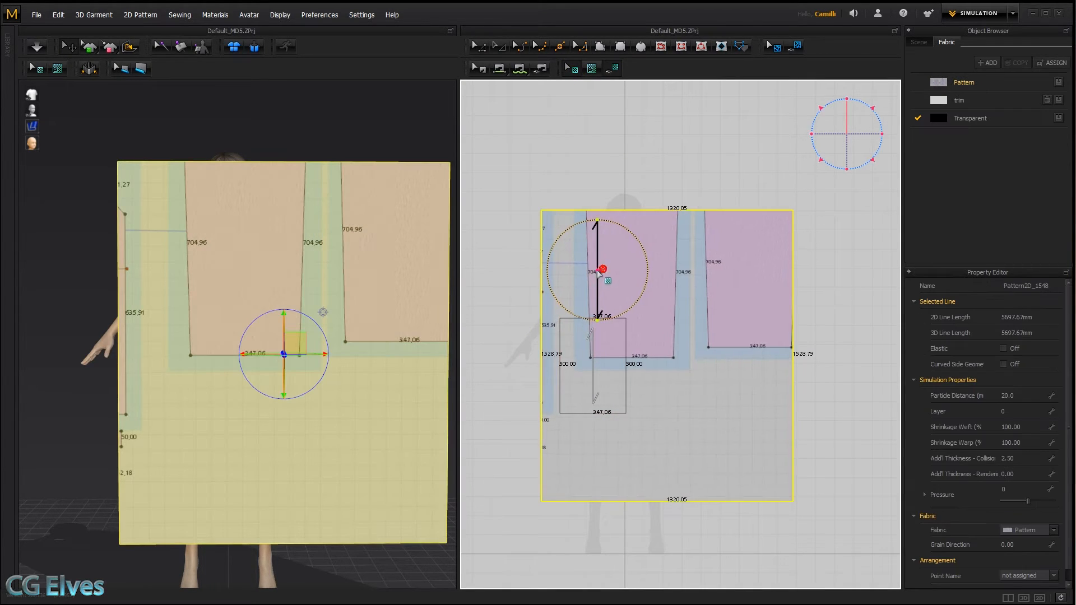
Scale and rotate the sheet's pattern texture to about 358.6° with Edit Texture
left_click_drag(602, 267, 586, 226)
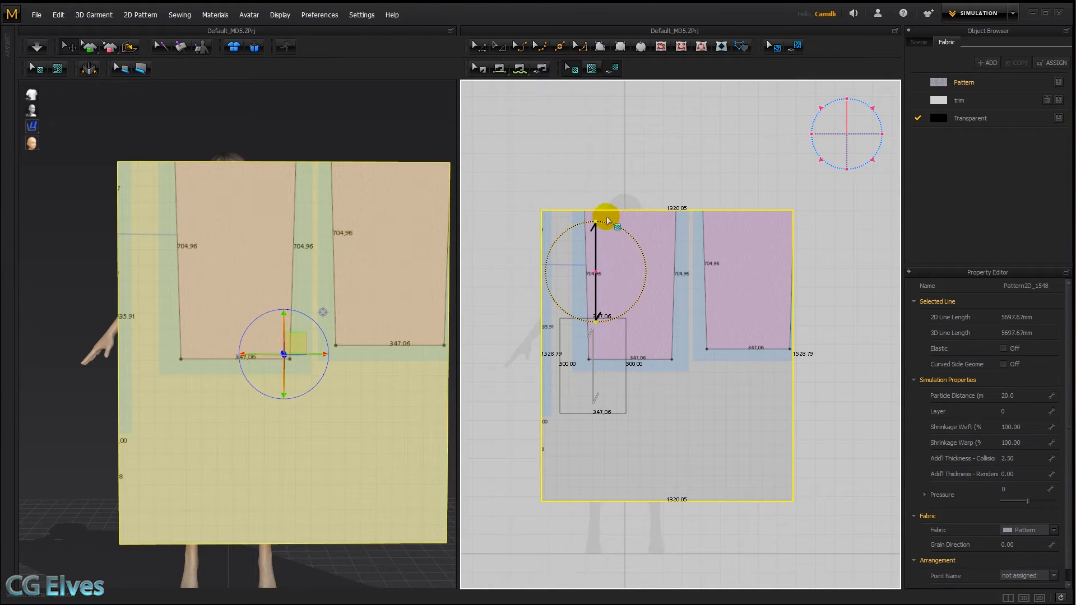
left_click_drag(606, 213, 614, 224)
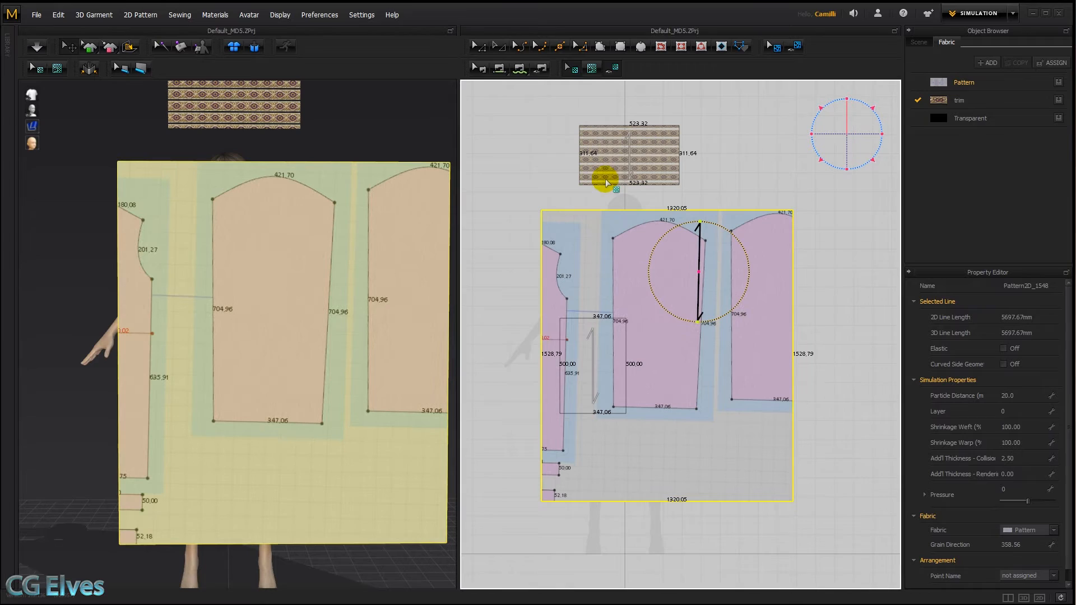
mouse_move(630, 149)
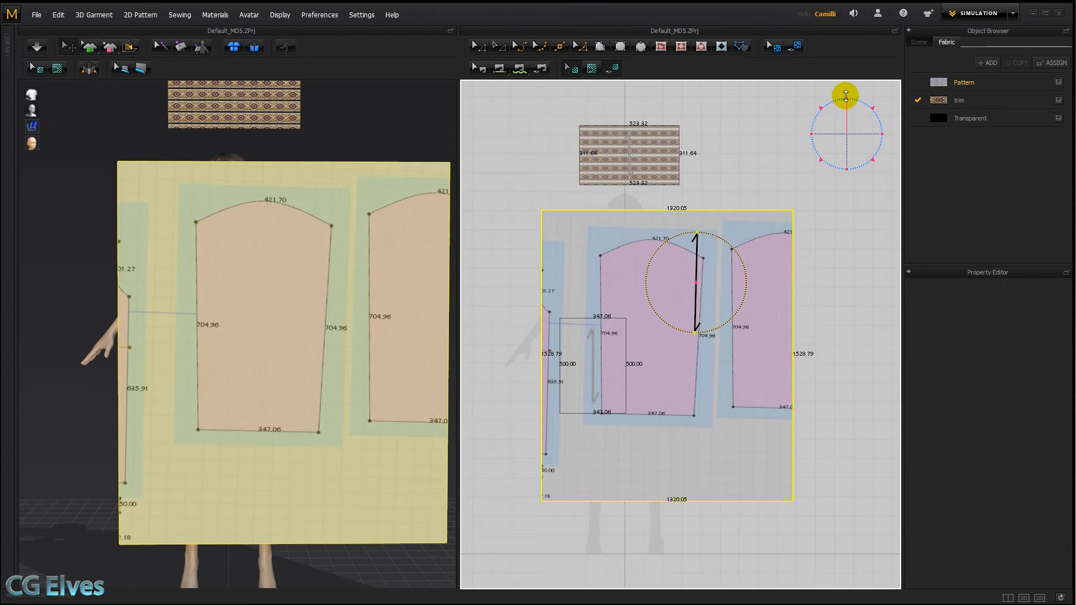
Rotate the pattern texture further to about 359.8° so pieces sit upright
left_click_drag(846, 95, 813, 132)
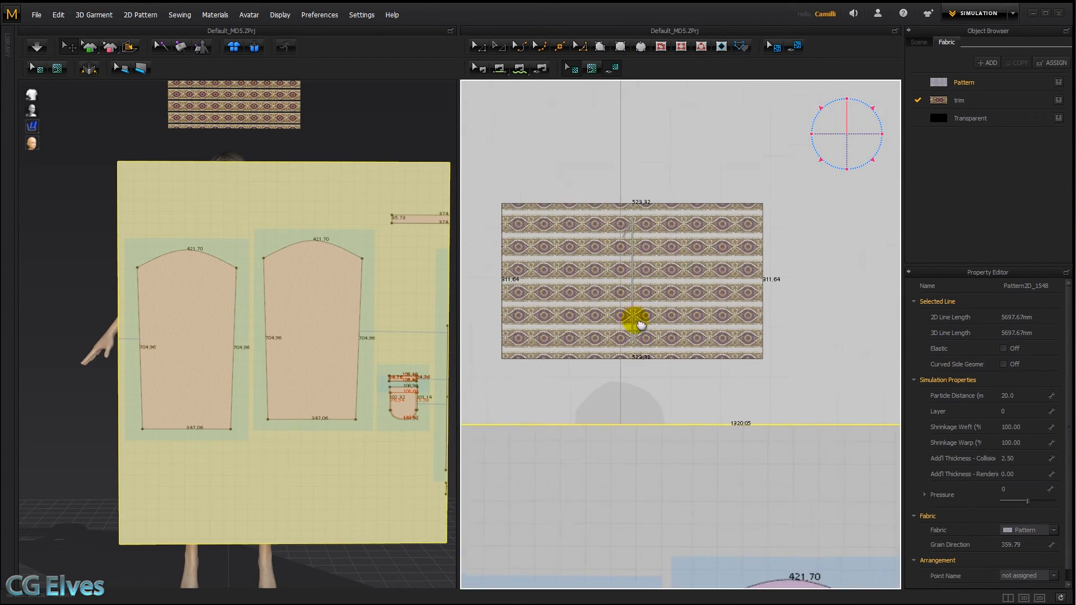
Set image 03 as the trim fabric texture and select the trim rectangle's texture
left_click(959, 101)
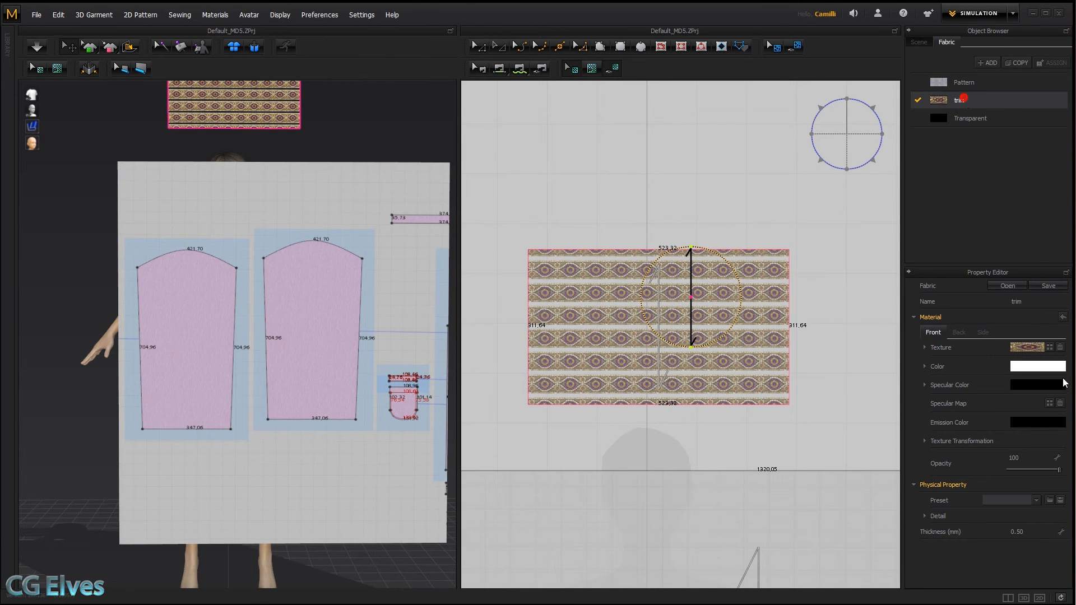
left_click(1049, 347)
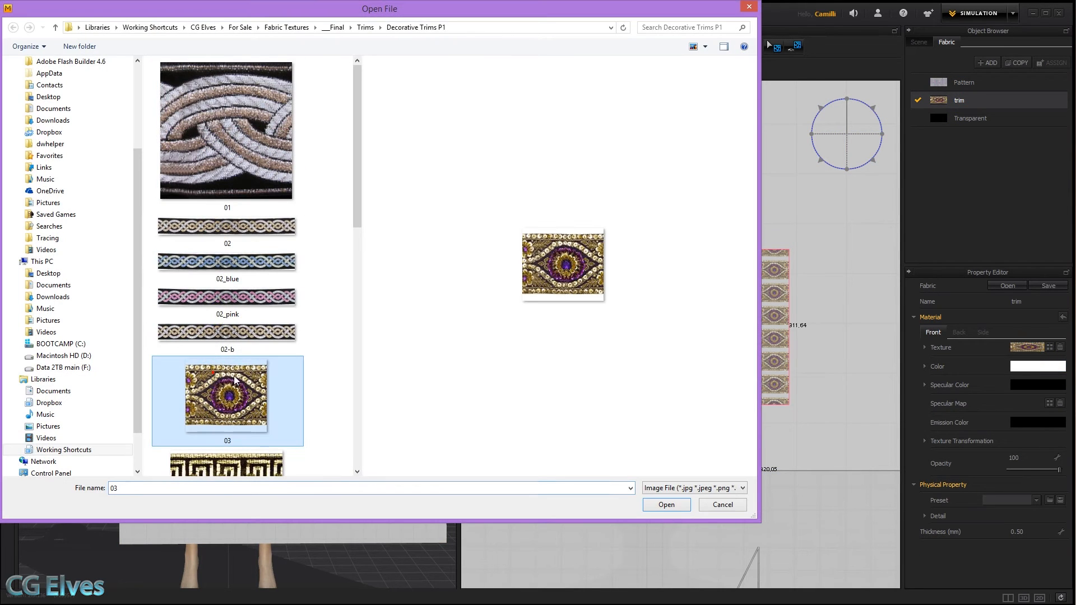
left_click(666, 504)
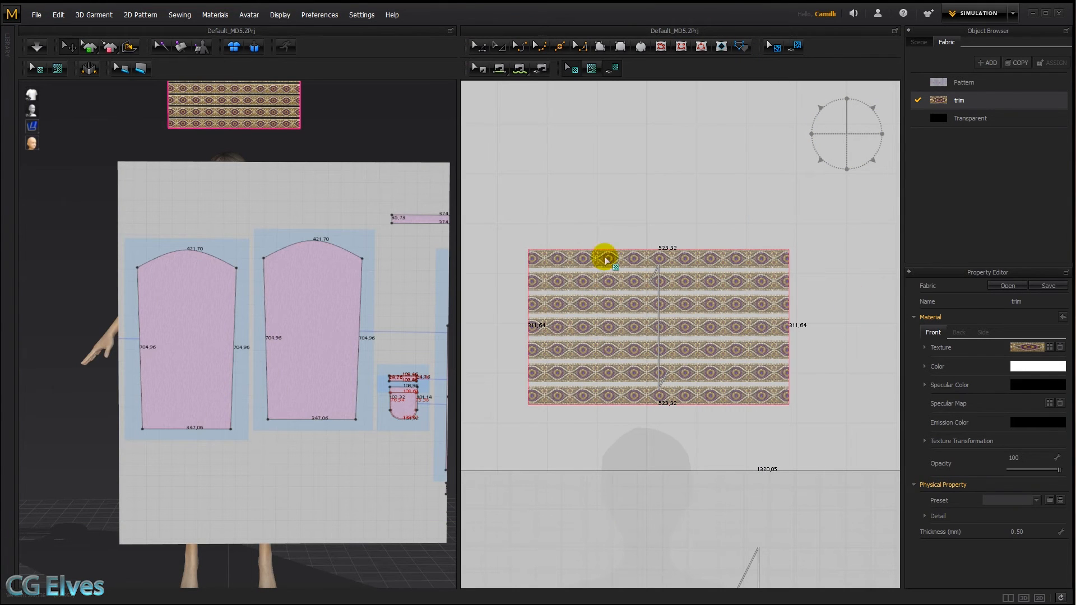
left_click(603, 368)
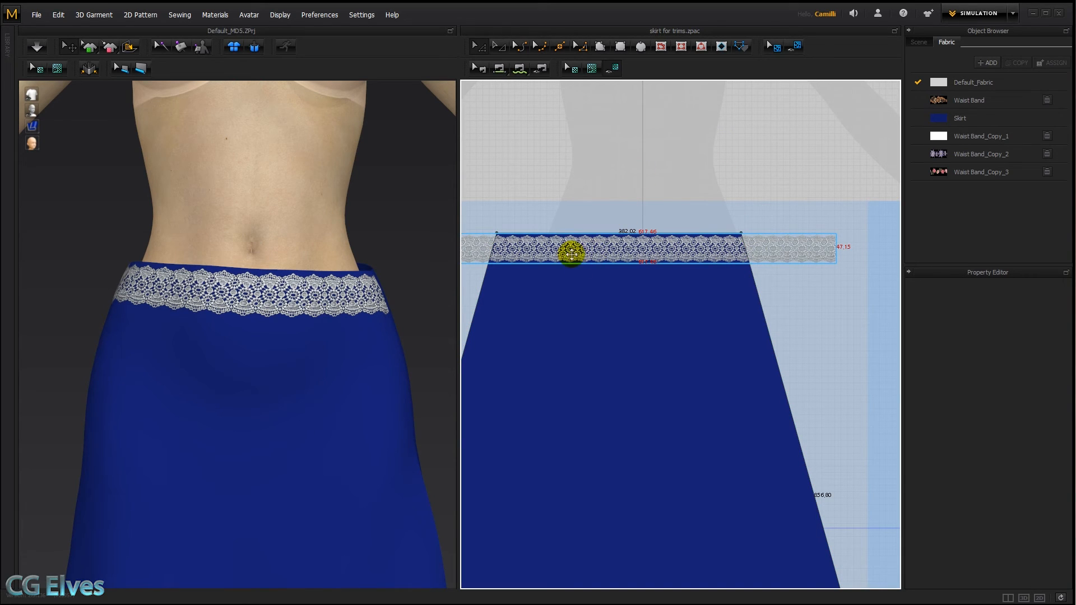
Select the blue skirt panel and dismiss the About dialog
left_click(612, 68)
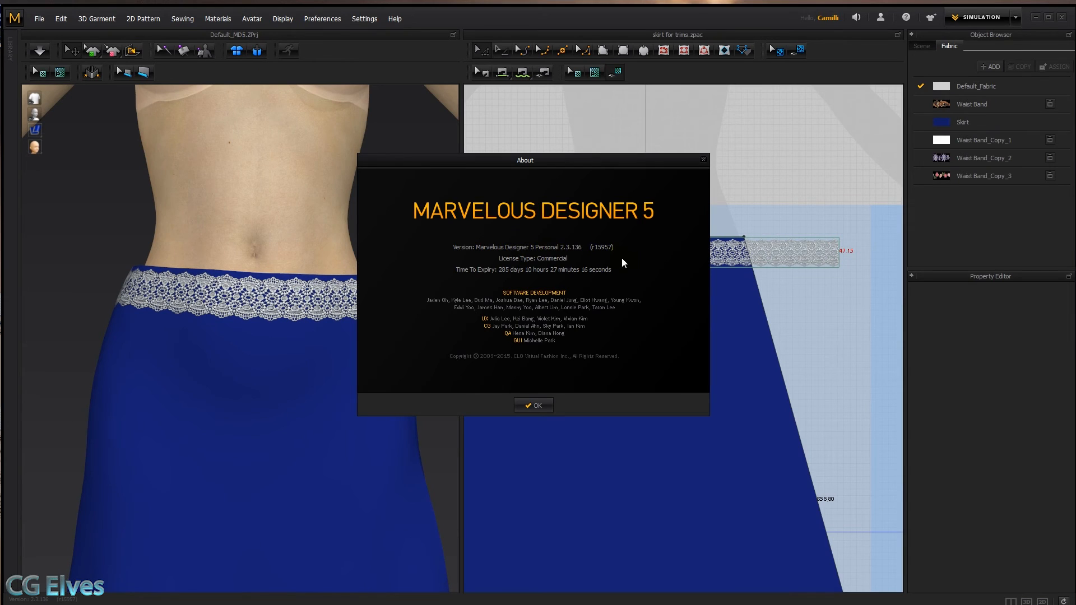
mouse_move(575, 249)
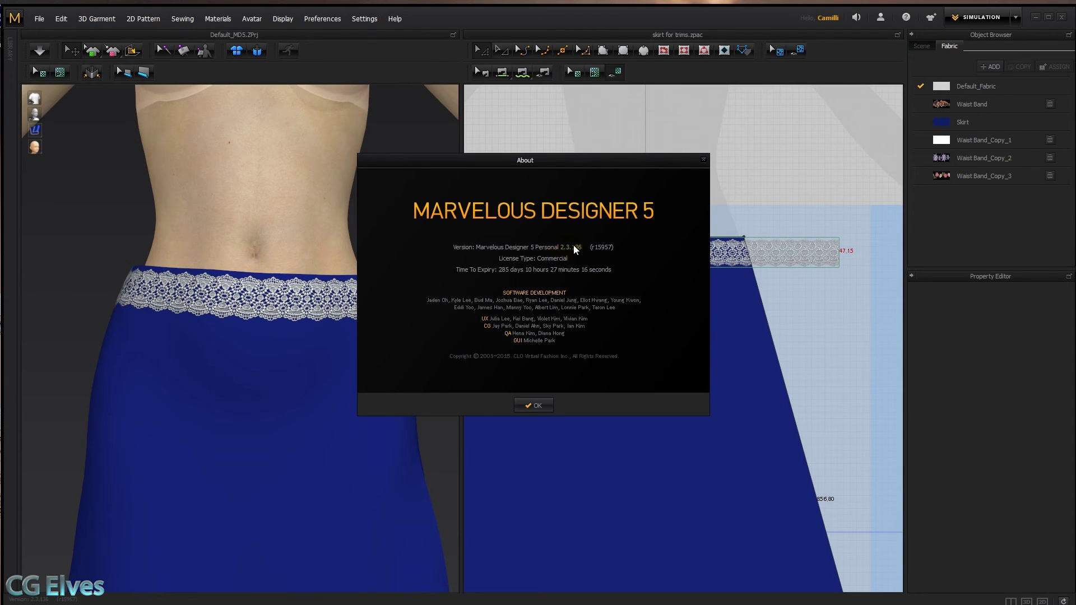
left_click(533, 405)
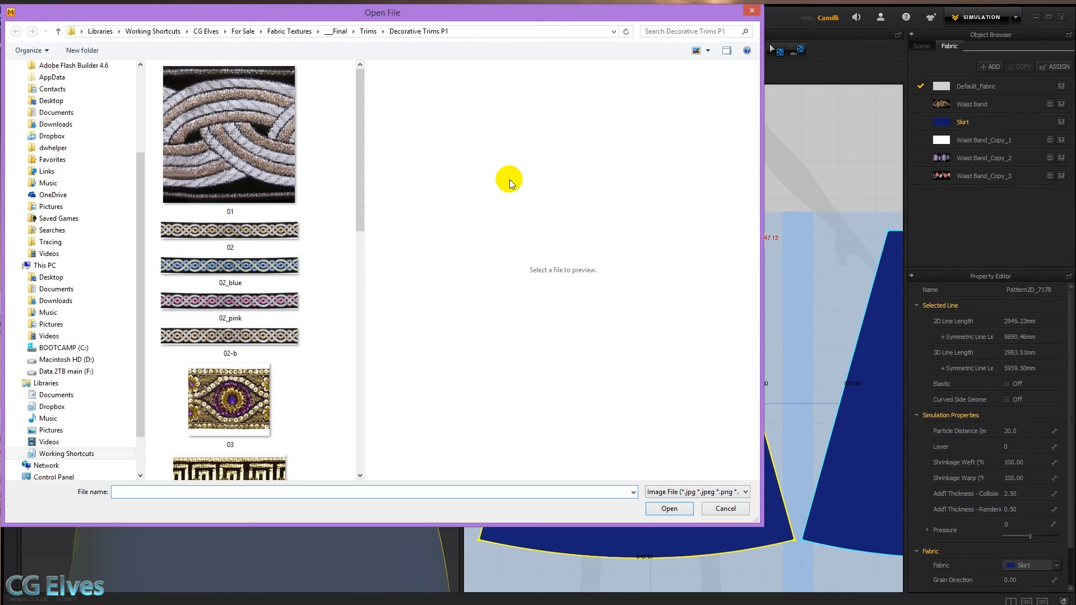
mouse_move(335, 381)
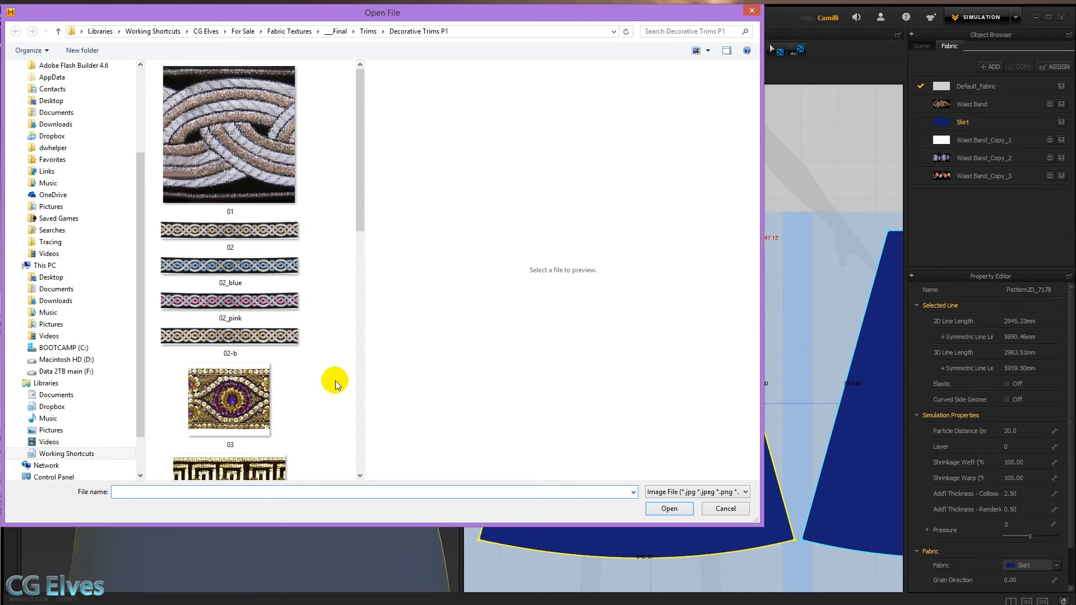
Load the 03 trim image and place it on the skirt panel
left_click(229, 401)
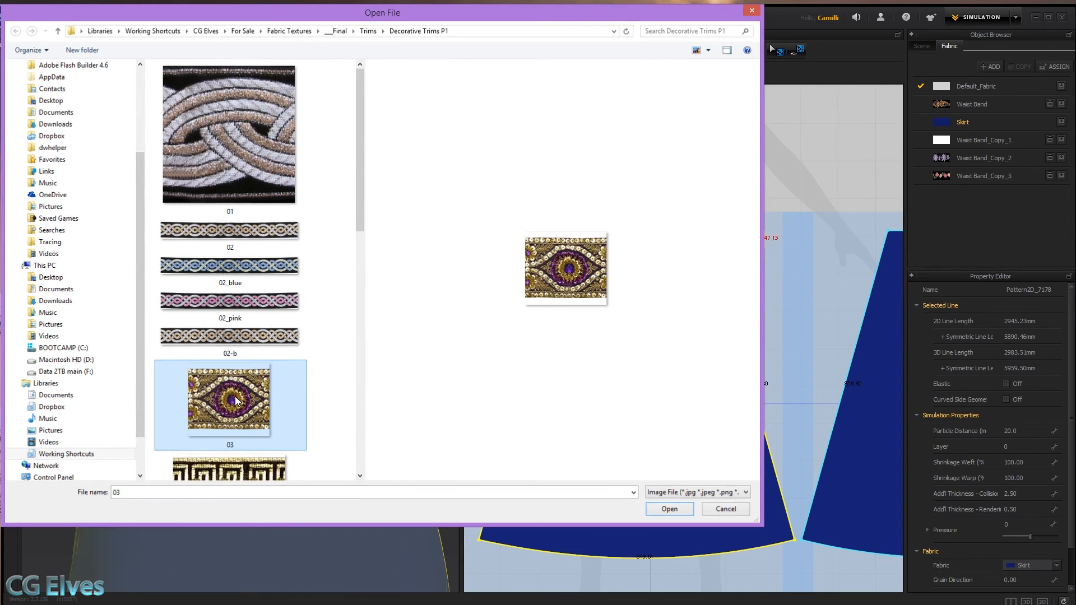
left_click(669, 509)
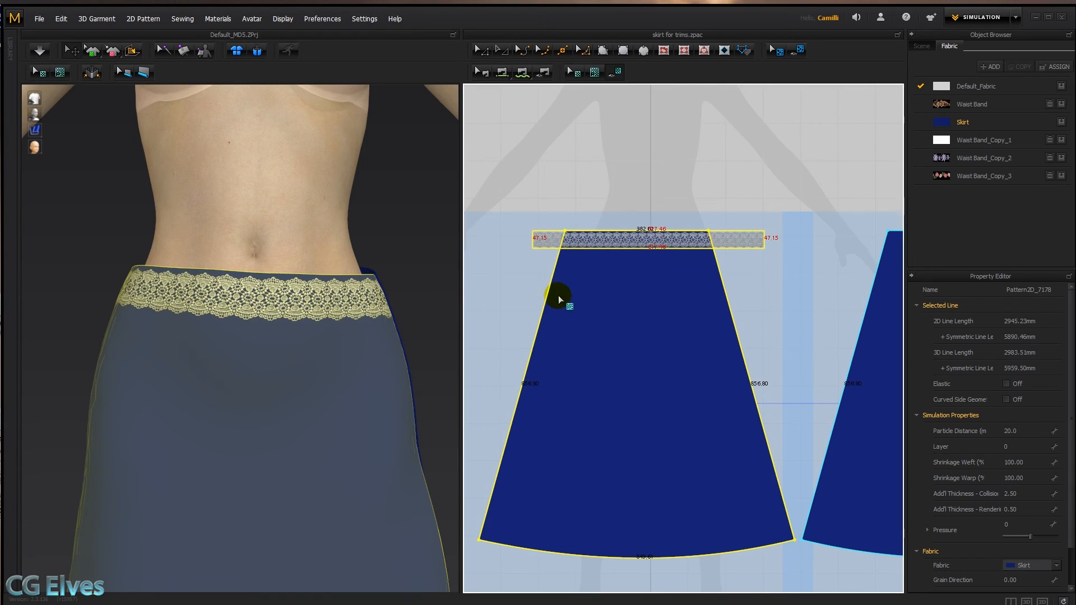
left_click(572, 299)
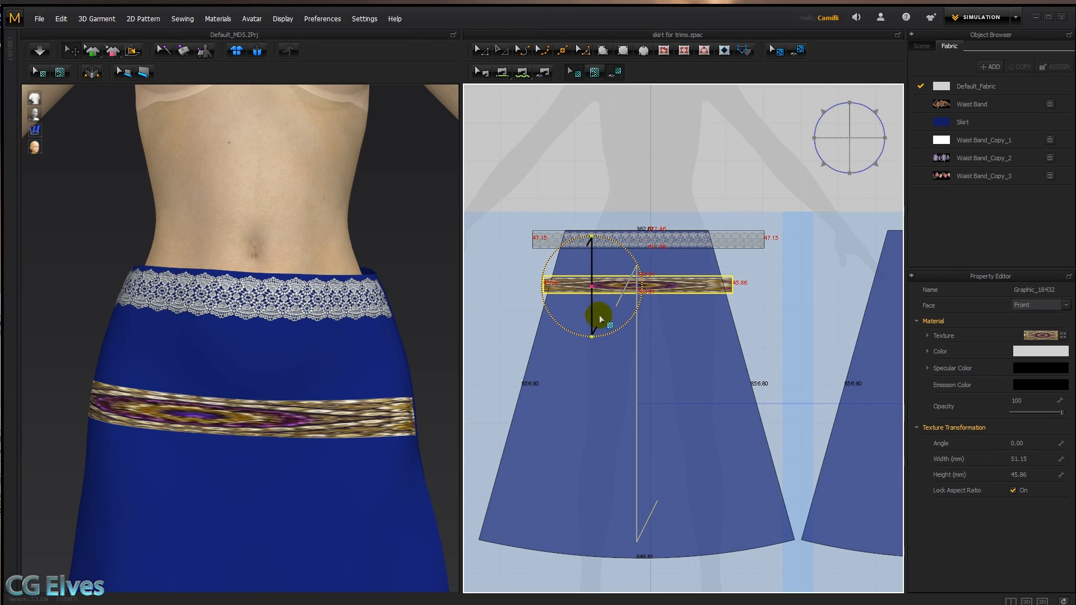
left_click_drag(600, 317, 585, 296)
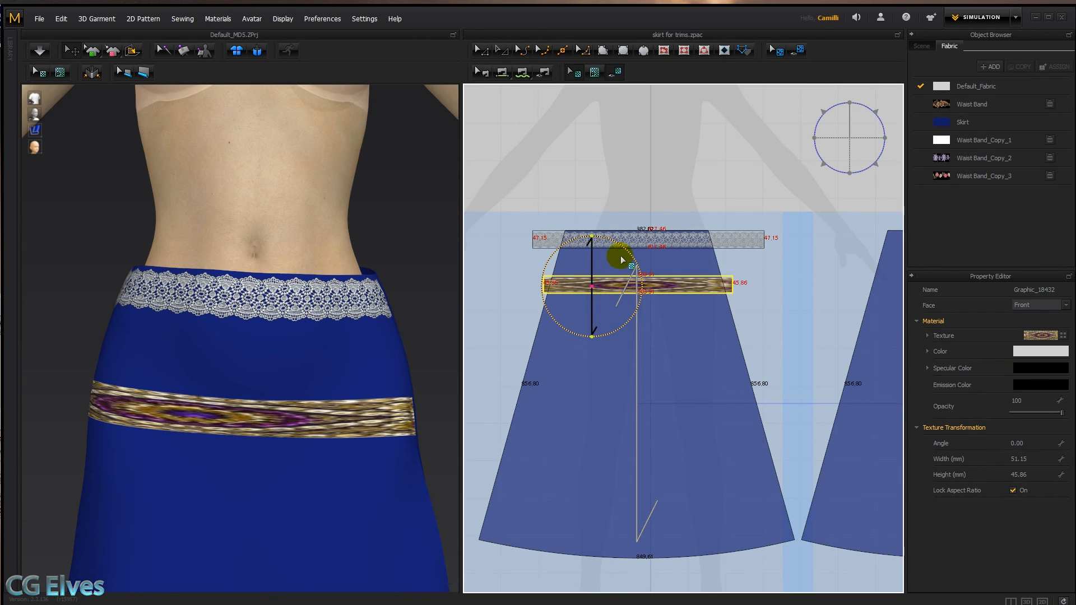
mouse_move(695, 286)
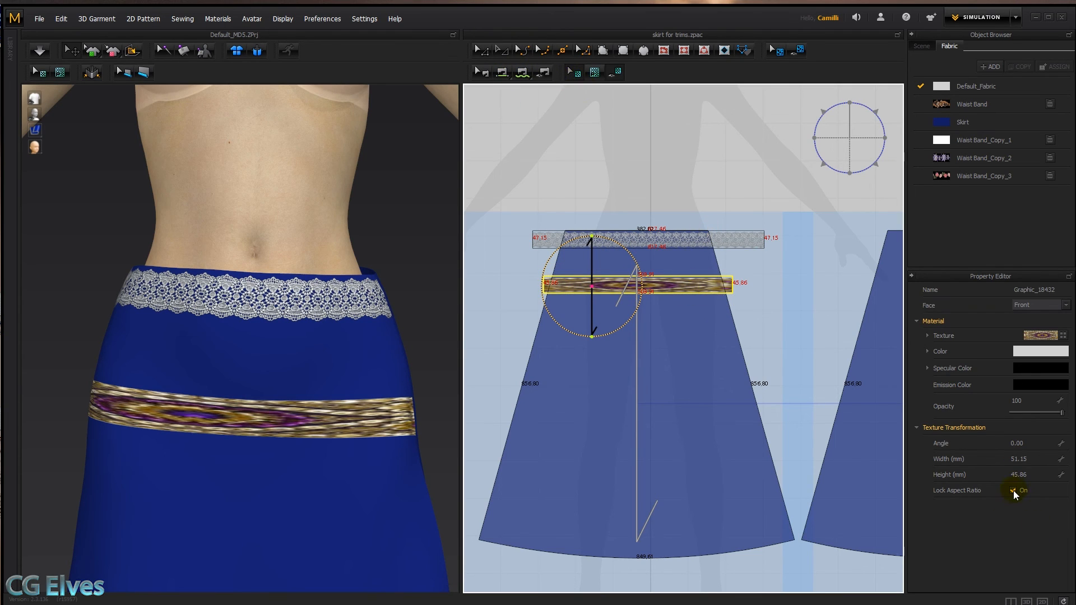
Unlock the texture aspect ratio and enter width 10.00 and height 60.00
left_click(1012, 490)
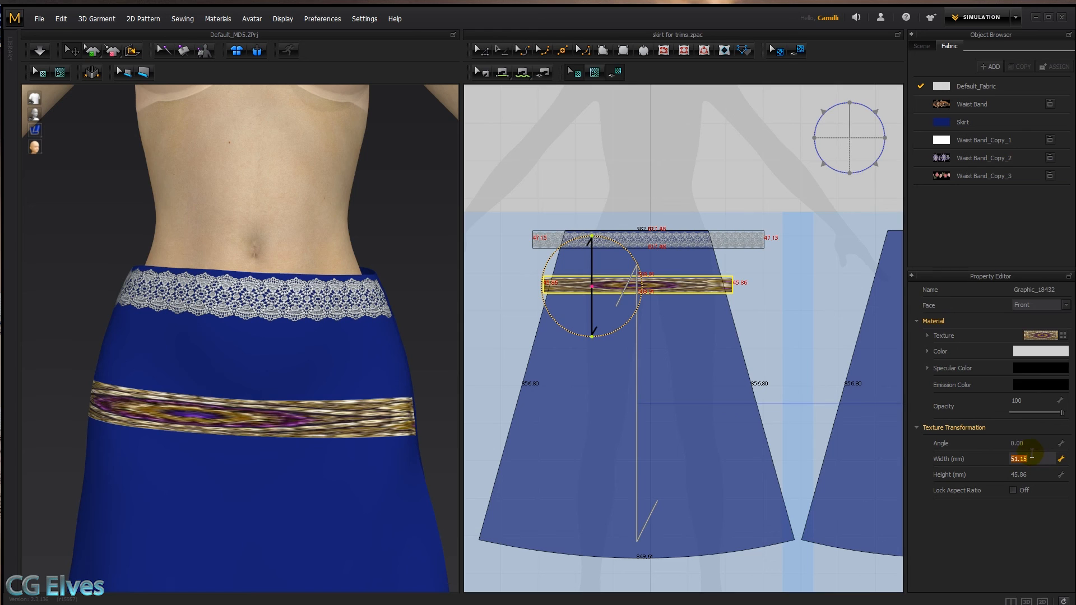
type("10.00")
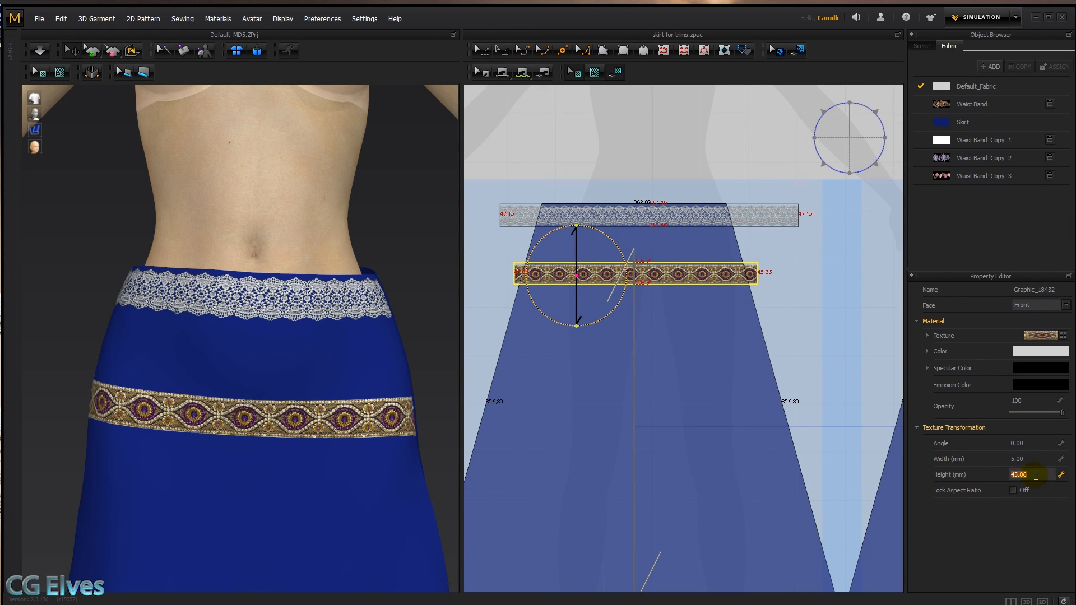
type("60.00")
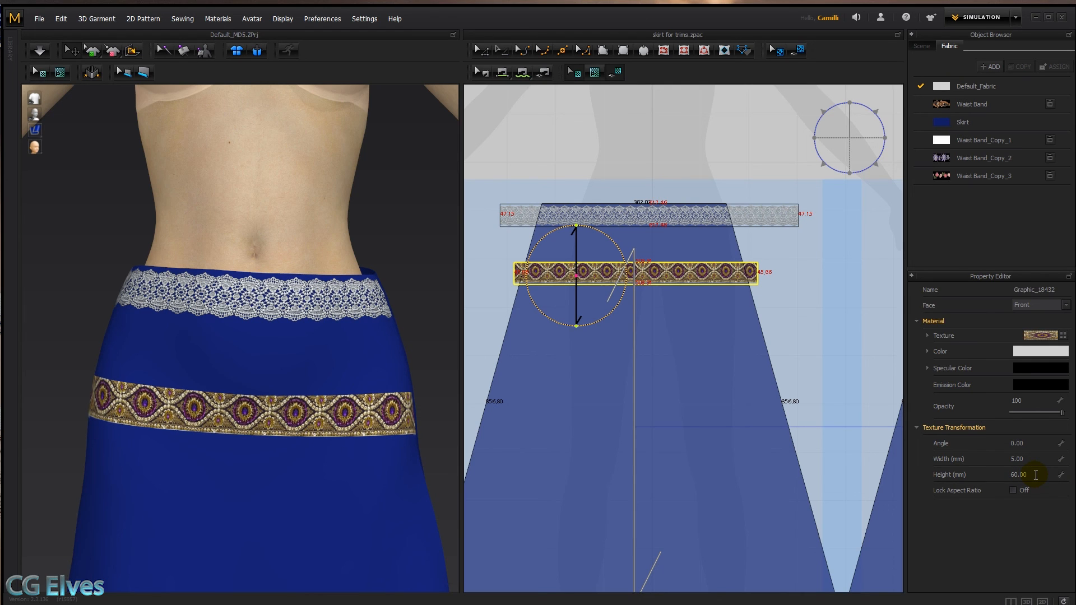